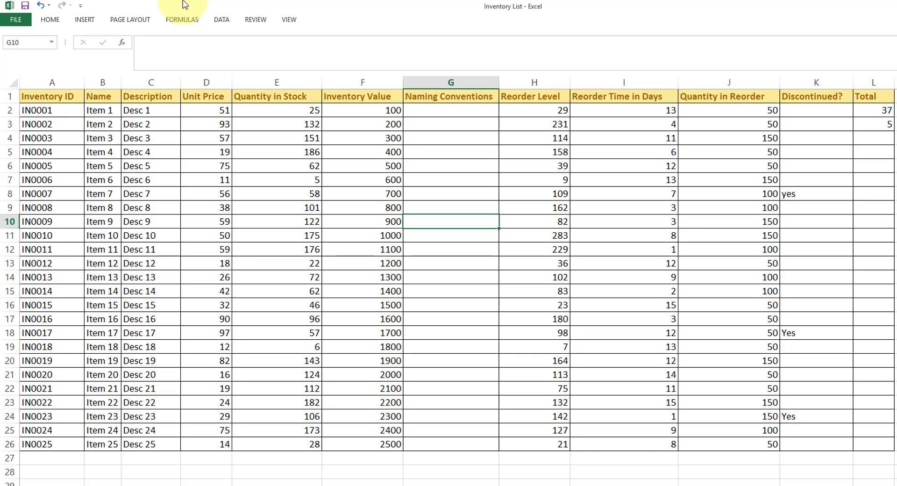
mouse_move(220, 109)
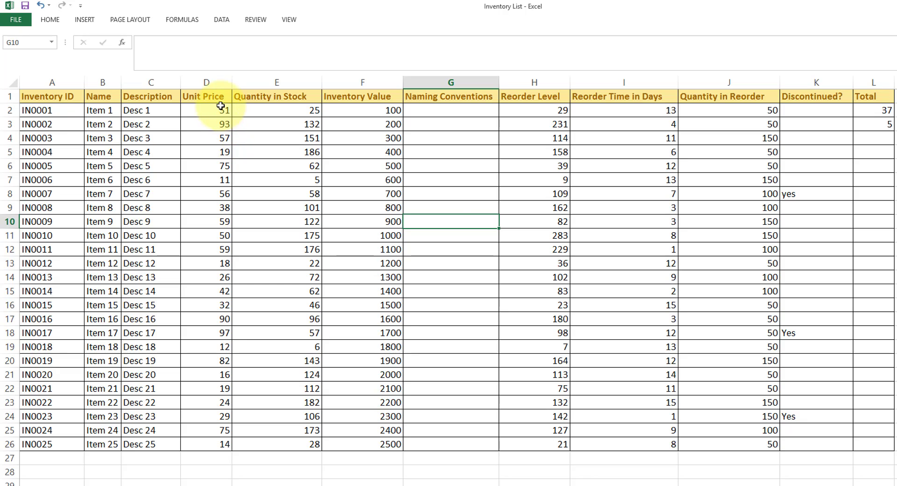
Step: Review the existing Unit_Price name in Name Manager, cancelling without changes
click(206, 110)
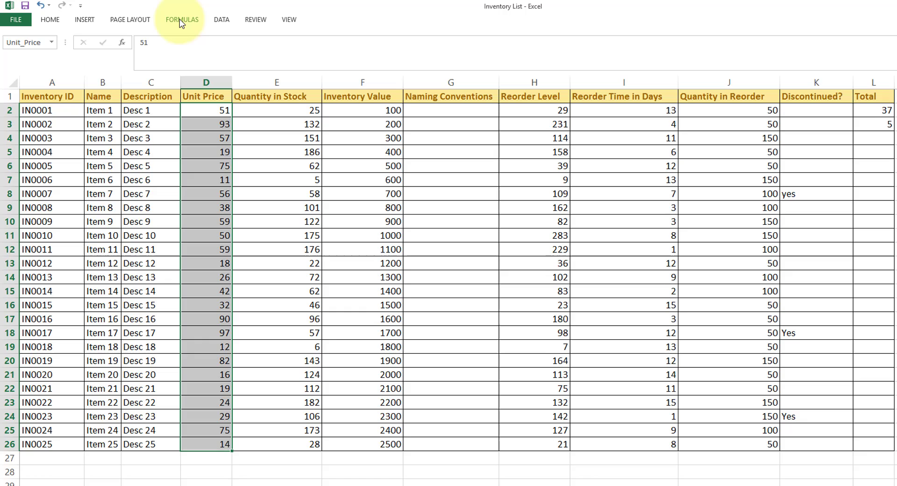
mouse_move(293, 129)
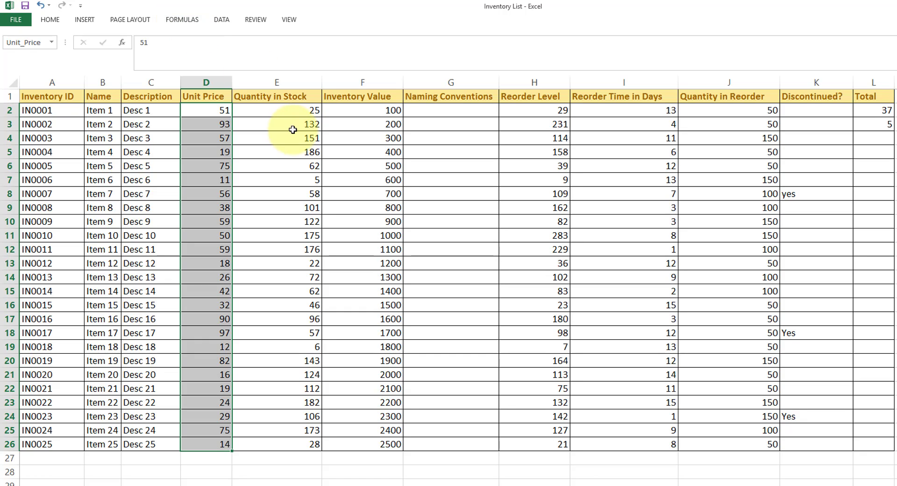
click(277, 110)
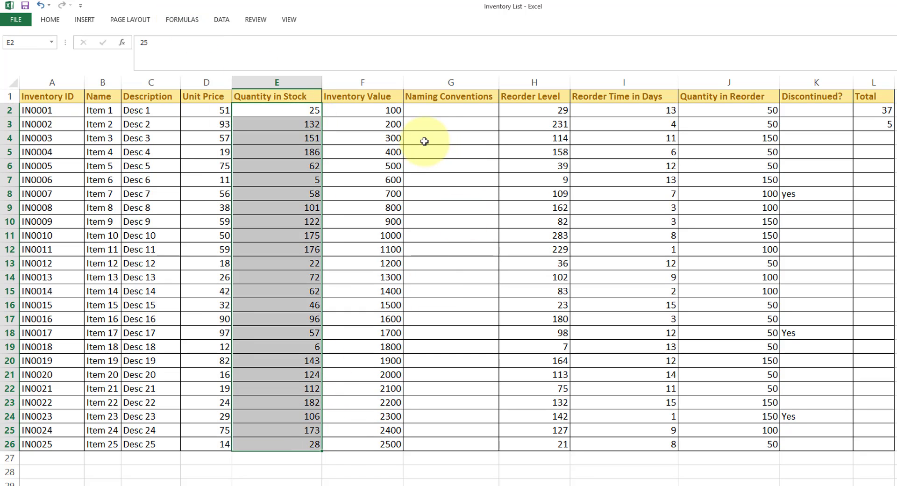
mouse_move(448, 171)
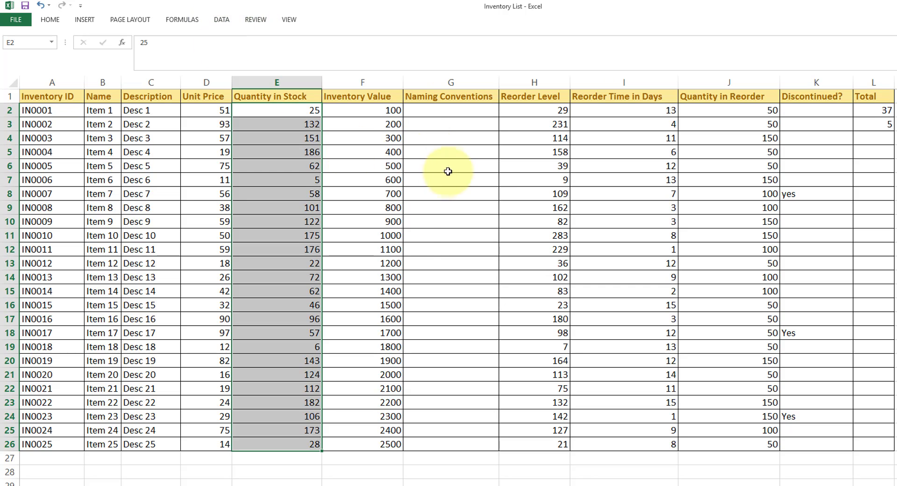
click(181, 19)
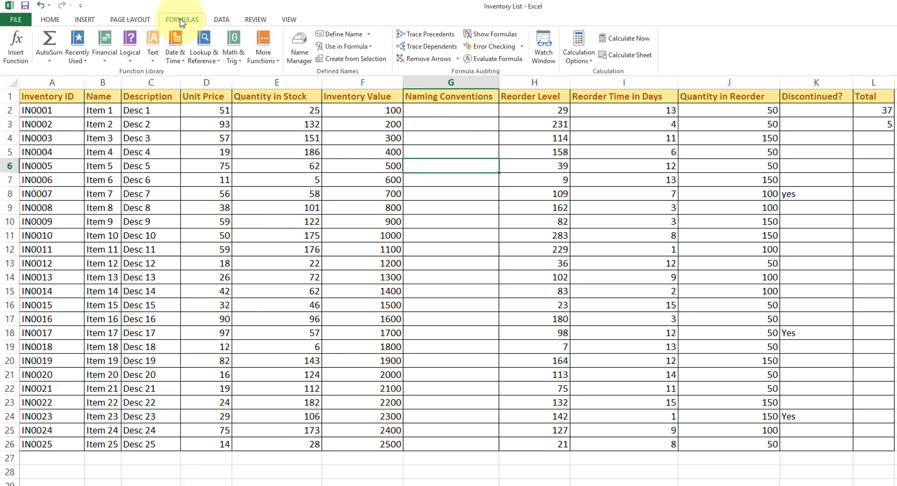
mouse_move(299, 46)
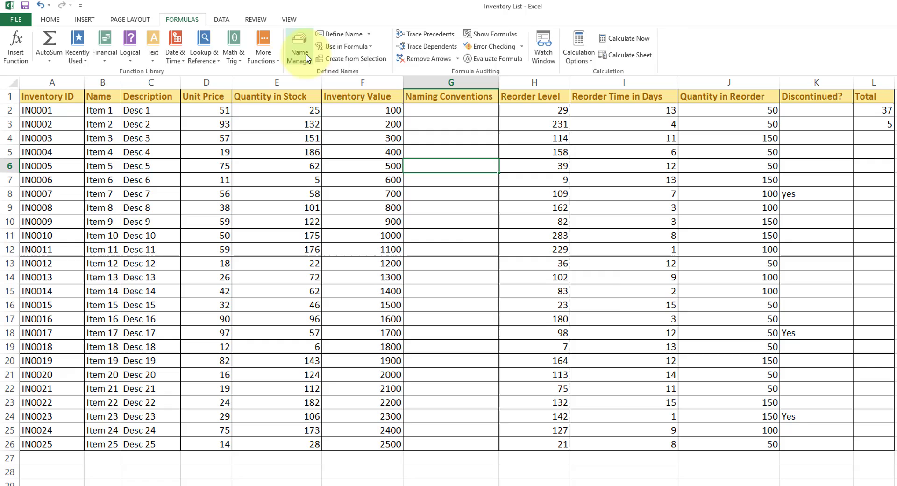
click(299, 46)
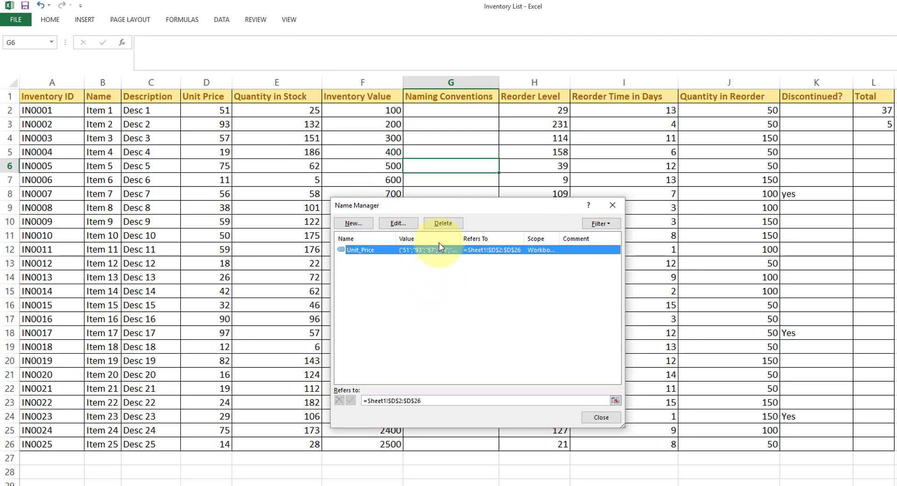
click(398, 224)
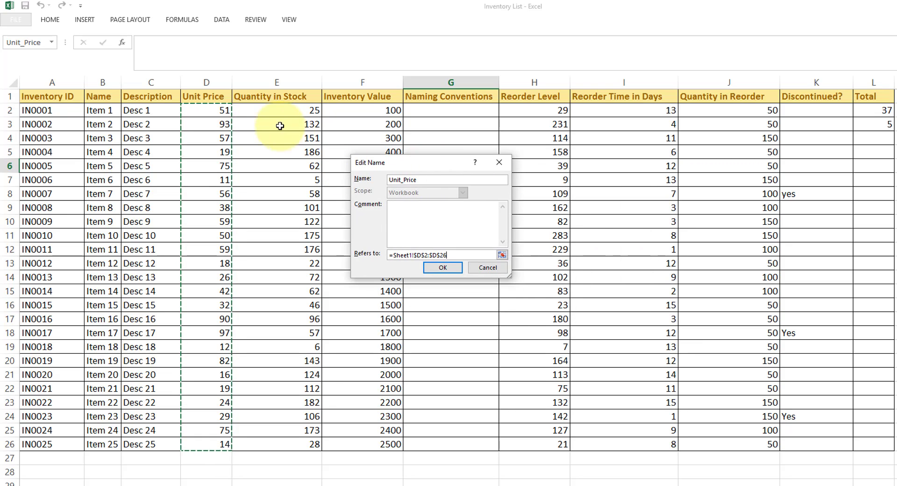
mouse_move(518, 277)
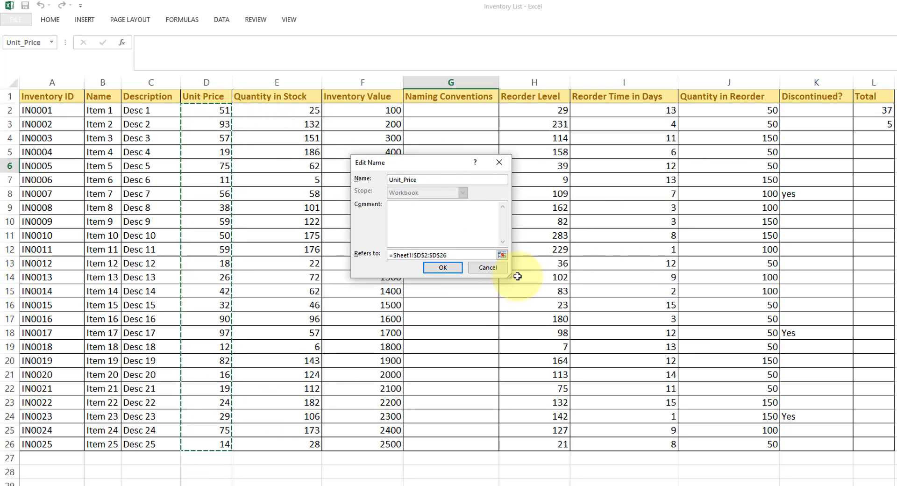
mouse_move(276, 412)
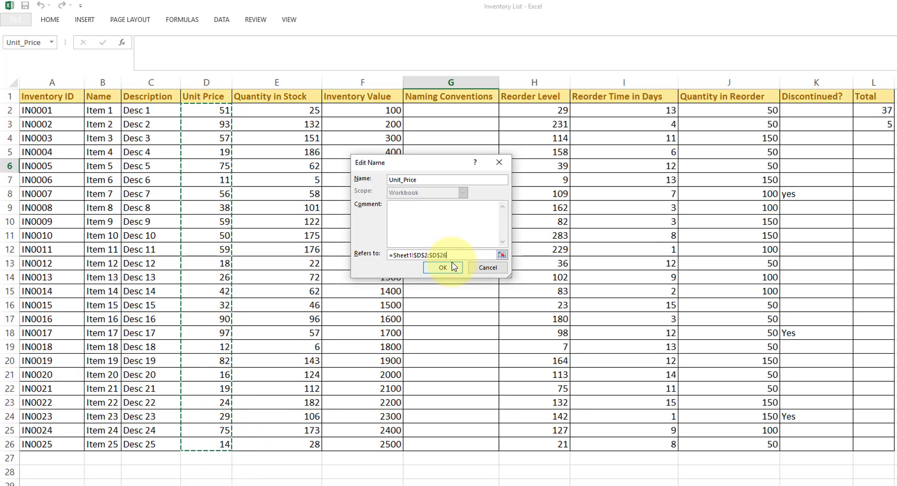
mouse_move(225, 137)
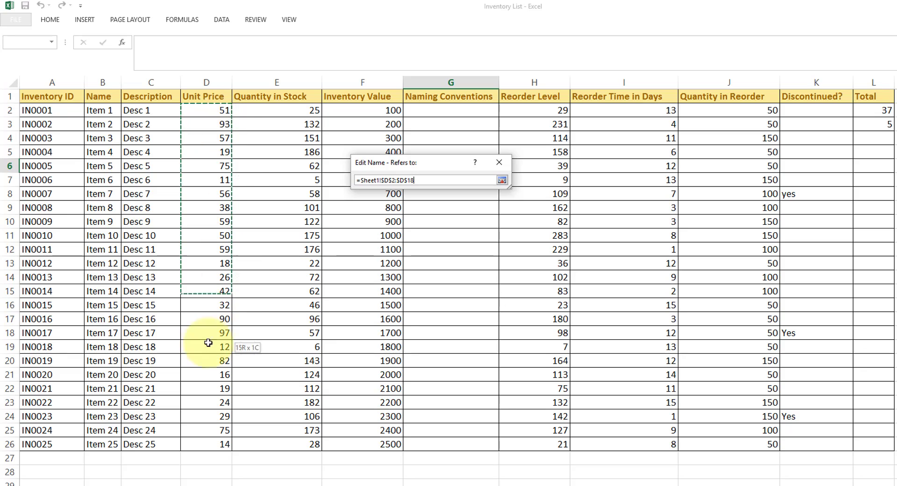
click(501, 179)
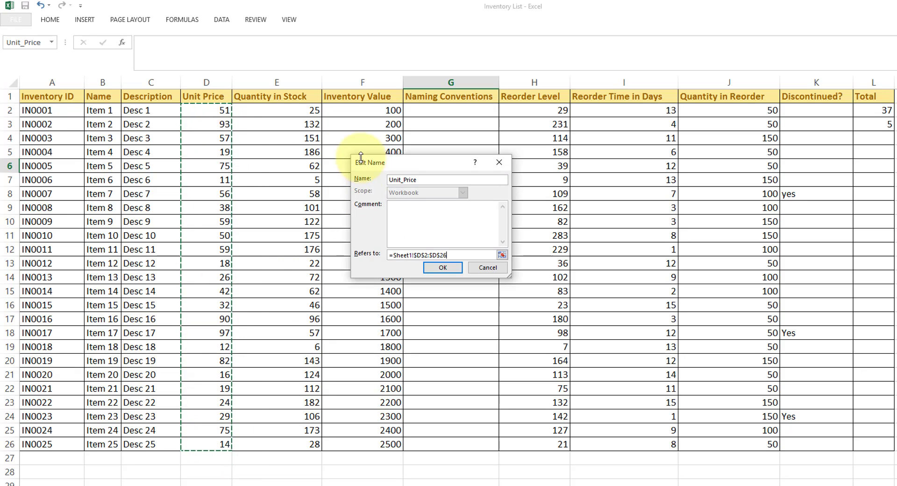
click(501, 254)
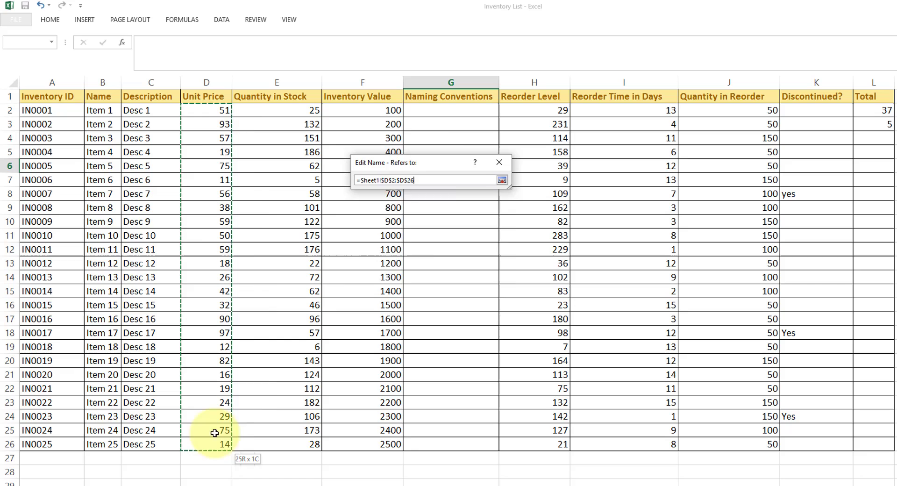
click(502, 180)
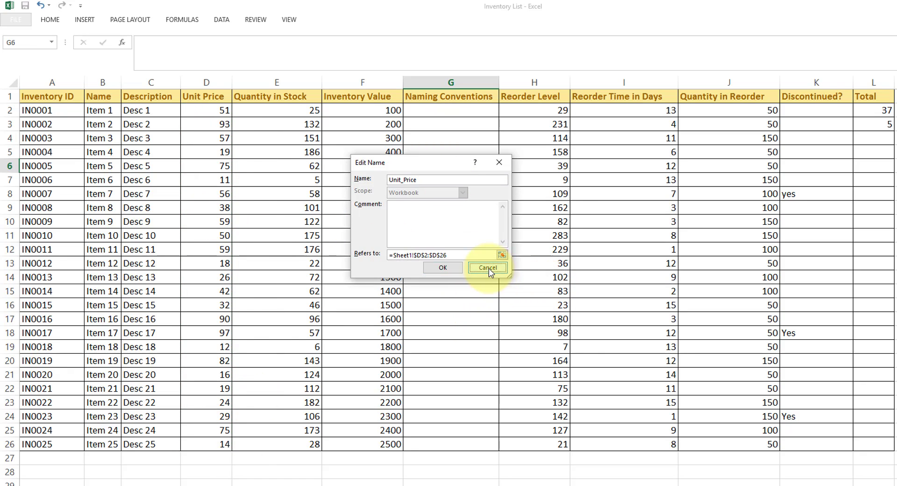
click(486, 268)
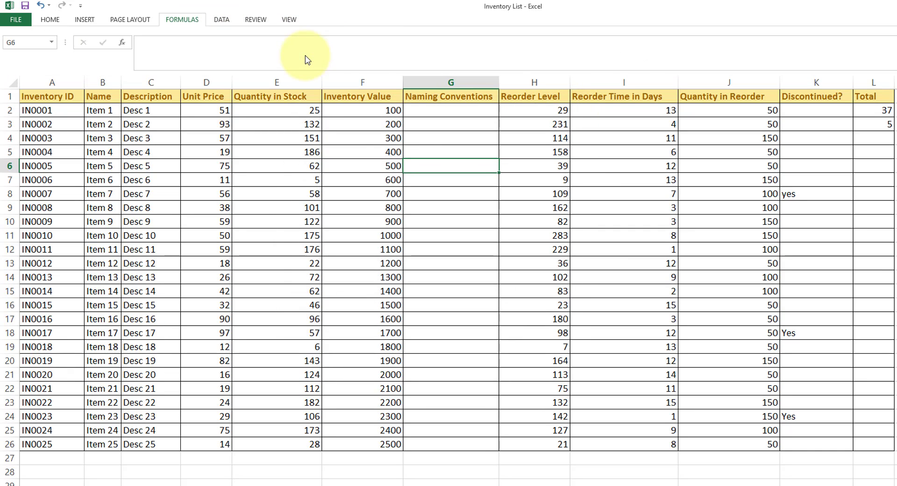
Step: Create the name Qty_in_Stock referring to E2:E26, then verify both names in Name Manager
click(182, 19)
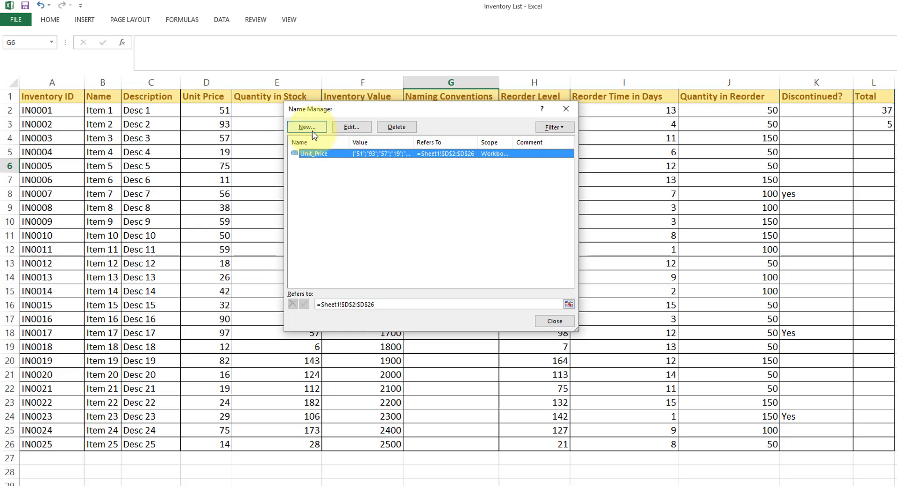
click(306, 127)
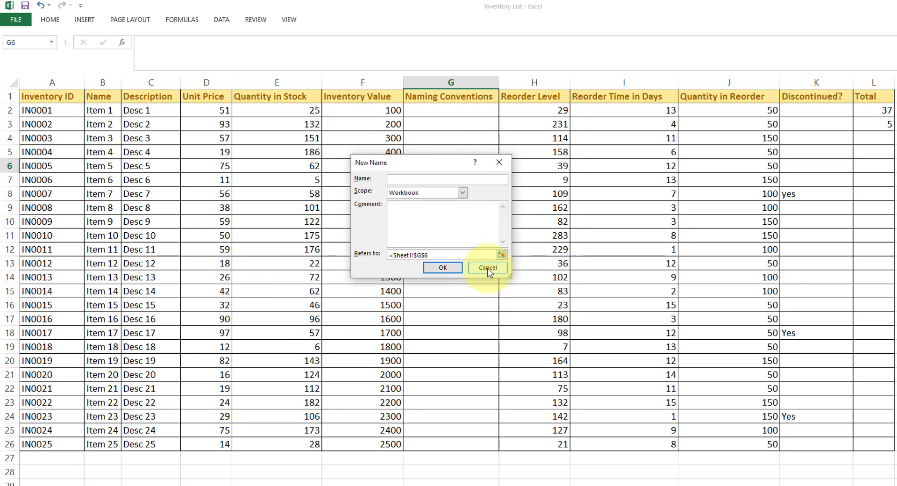
click(486, 267)
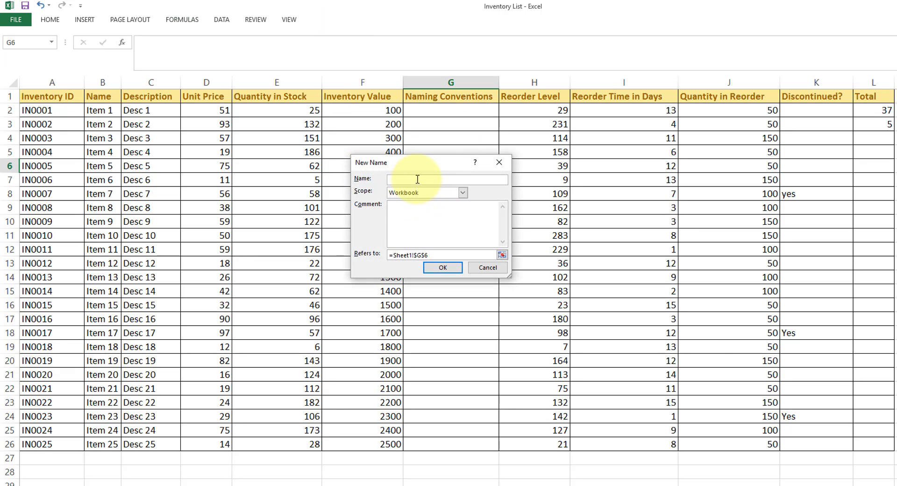
mouse_move(296, 120)
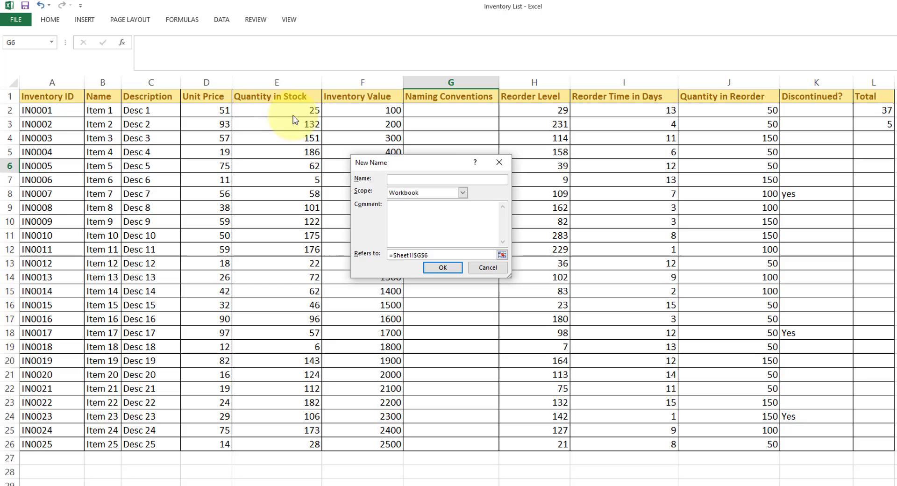
text(q)
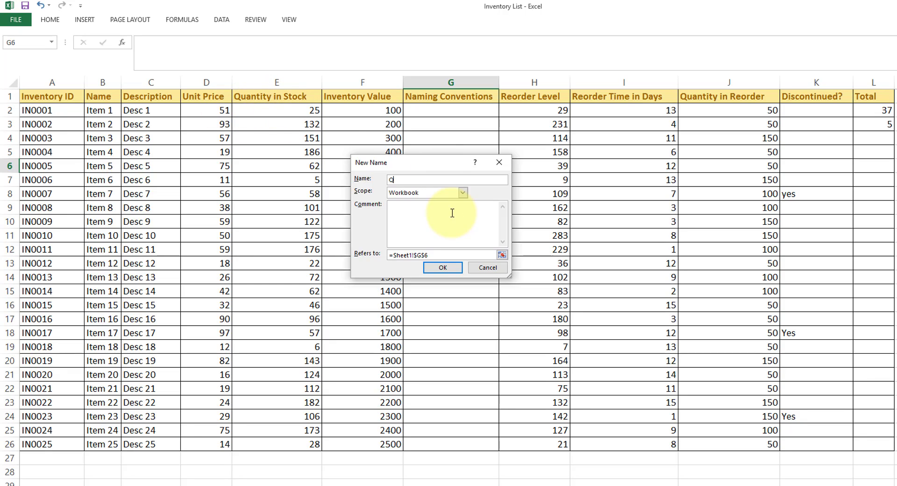
text(ty_)
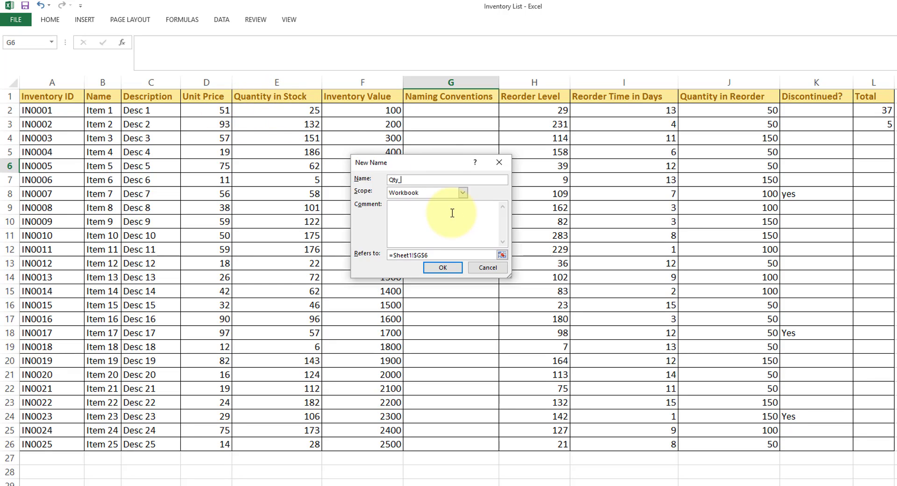
text(in_S)
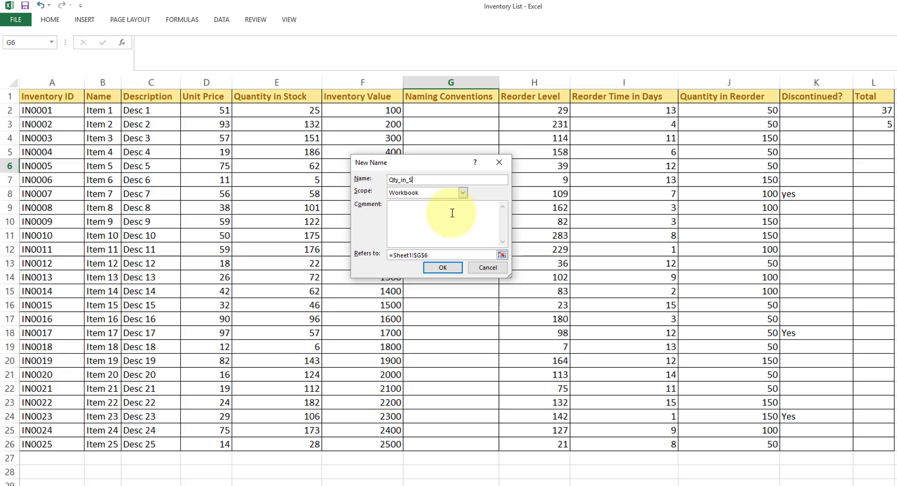
text(tock)
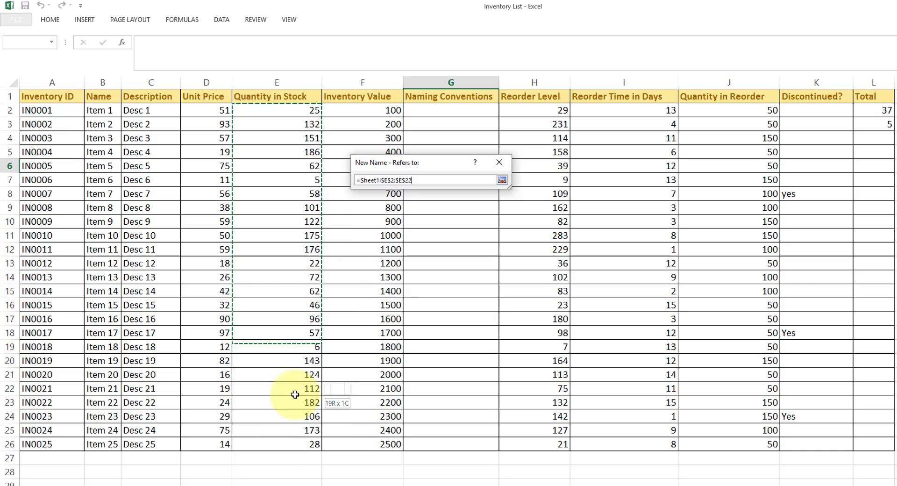
click(502, 179)
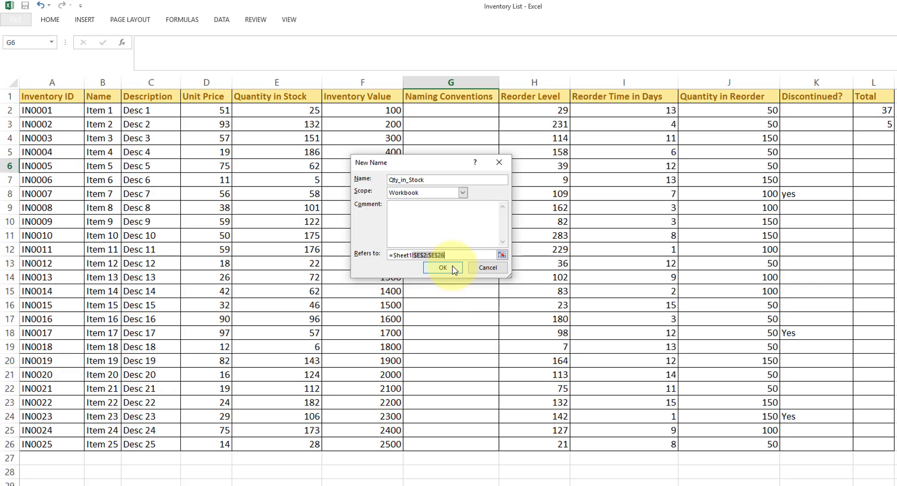
click(442, 268)
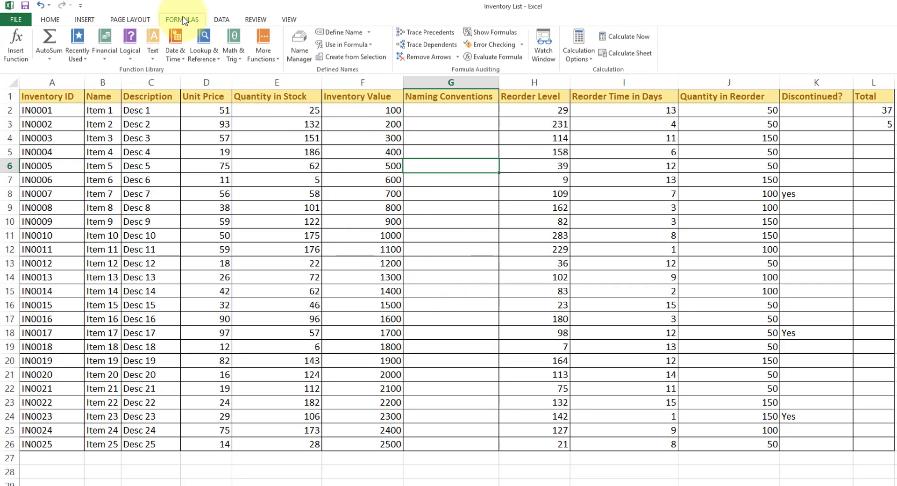
mouse_move(299, 47)
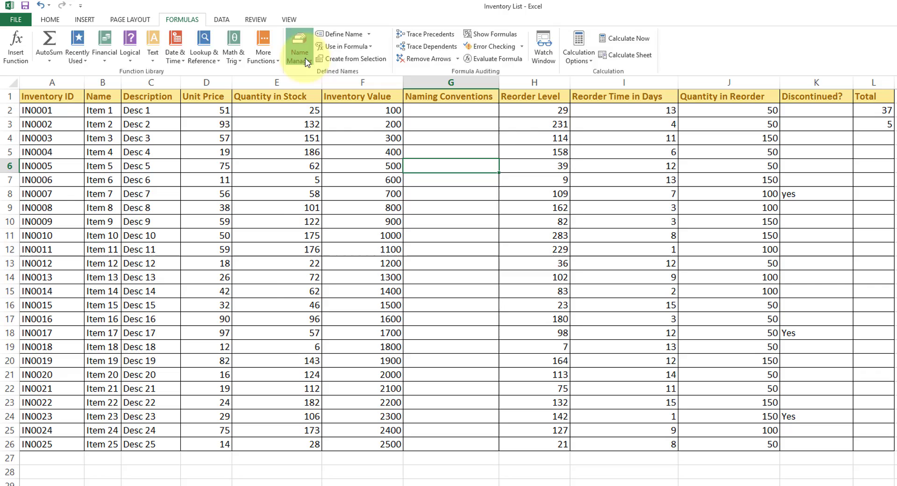
click(298, 46)
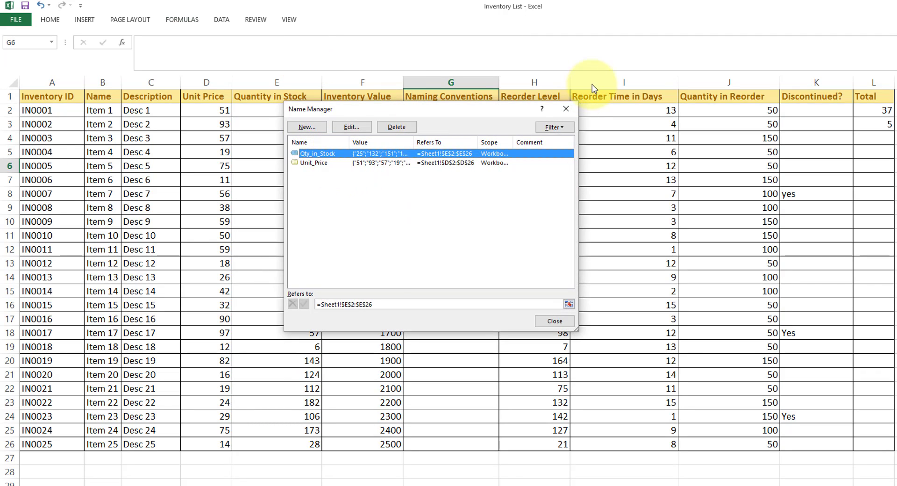
click(553, 321)
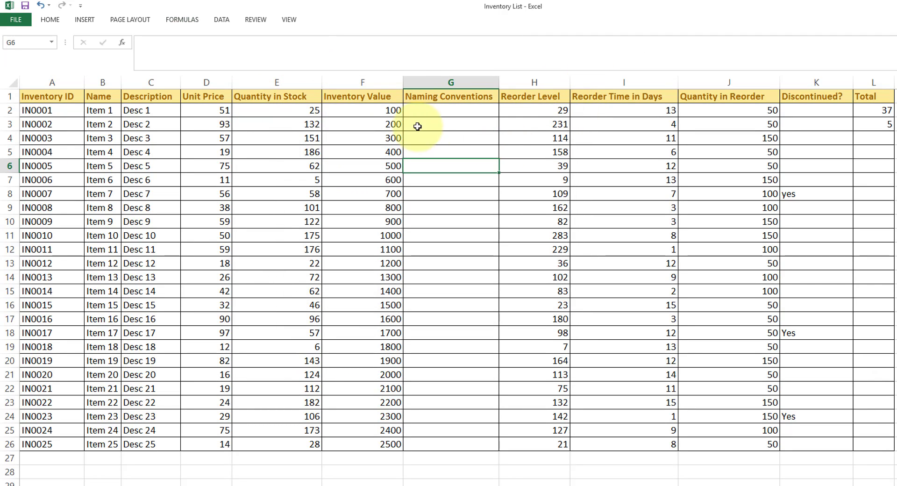
Step: Enter =SUM(Unit_Price,Qty_in_Stock) in G2 using AutoComplete for the names, returning 3566
click(451, 110)
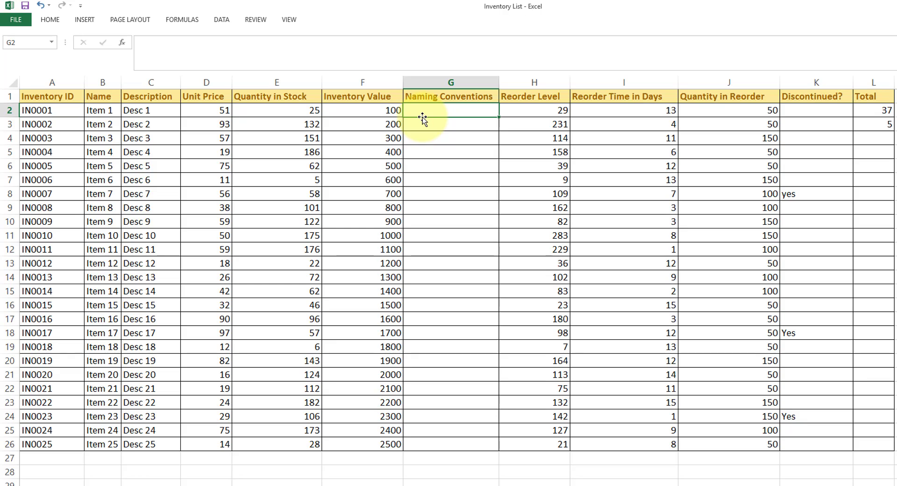
text(=)
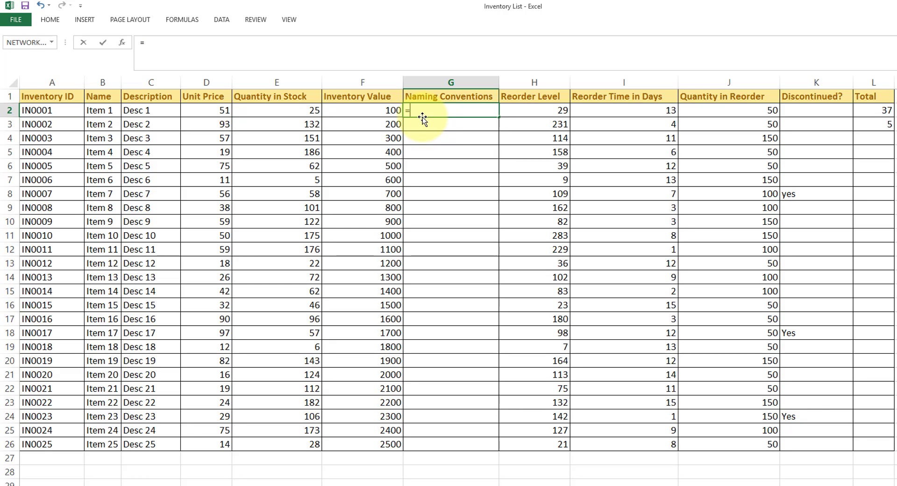
text(uni)
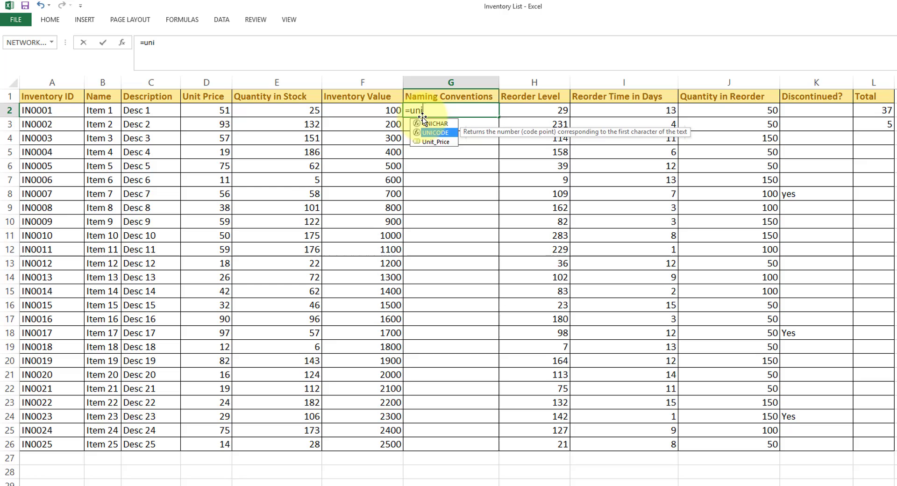
key(backspace)
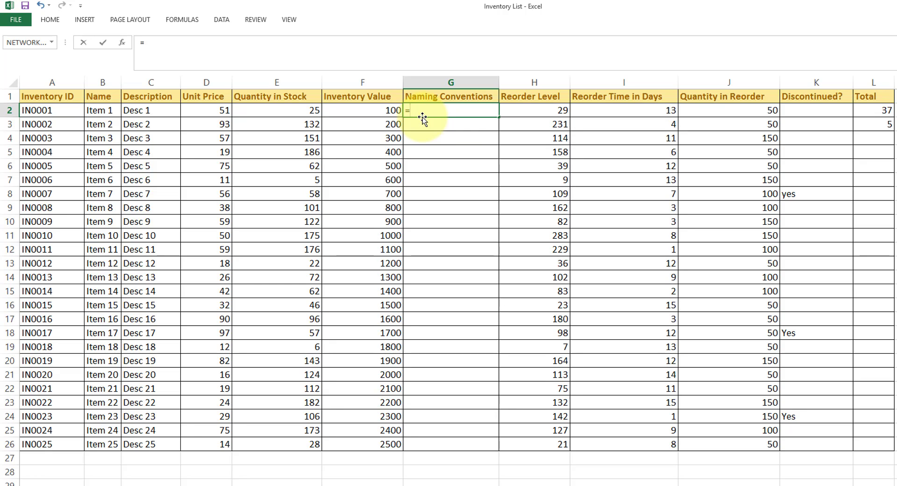
text(sum()
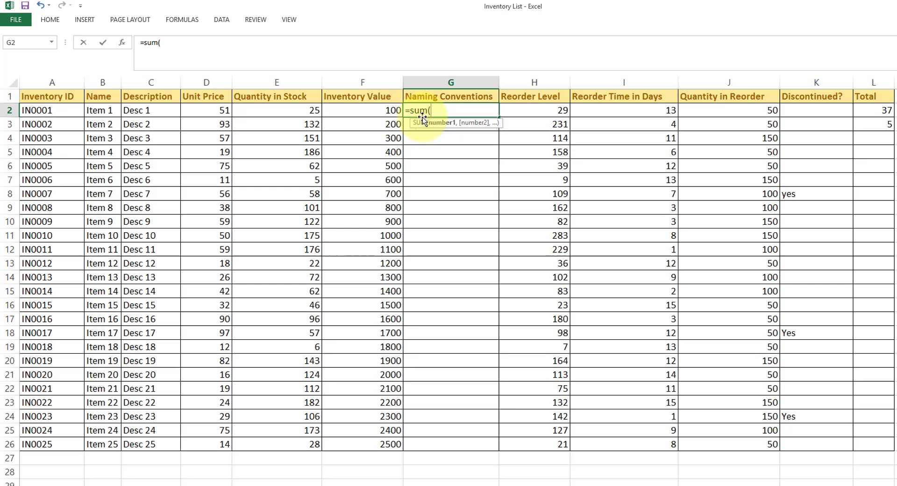
text(uni)
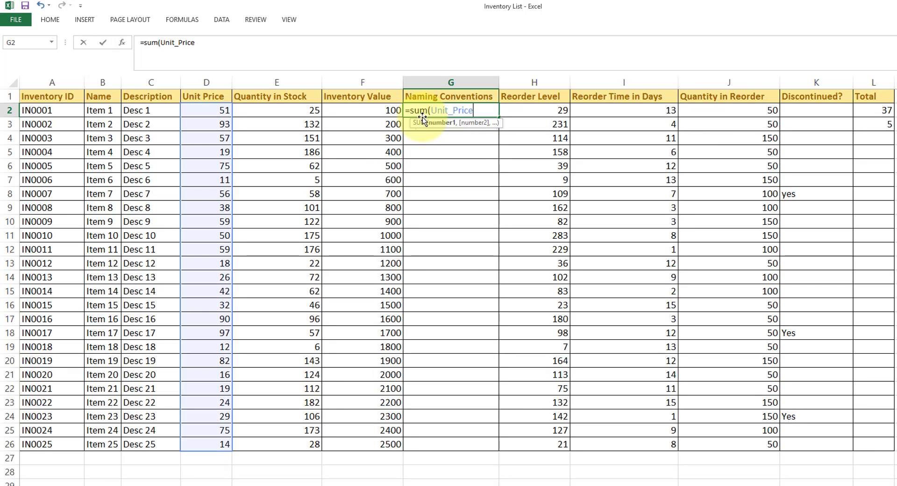
text(,)
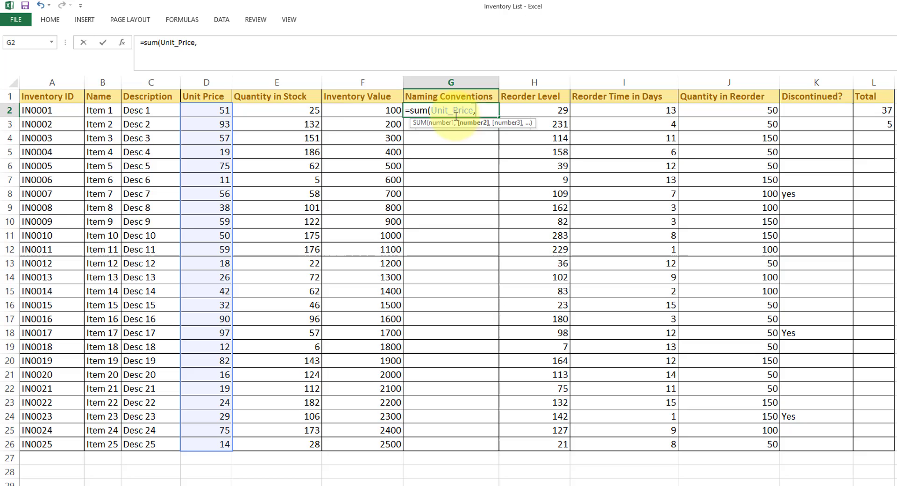
mouse_move(731, 189)
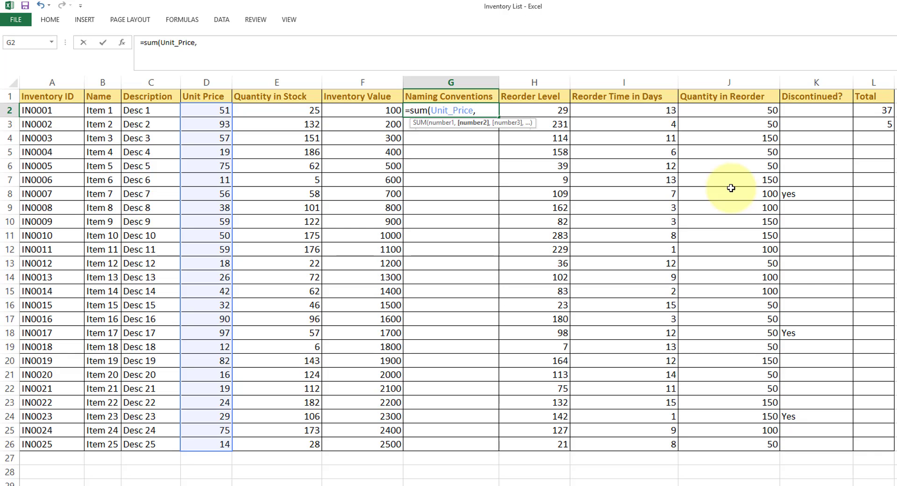
key(Backspace)
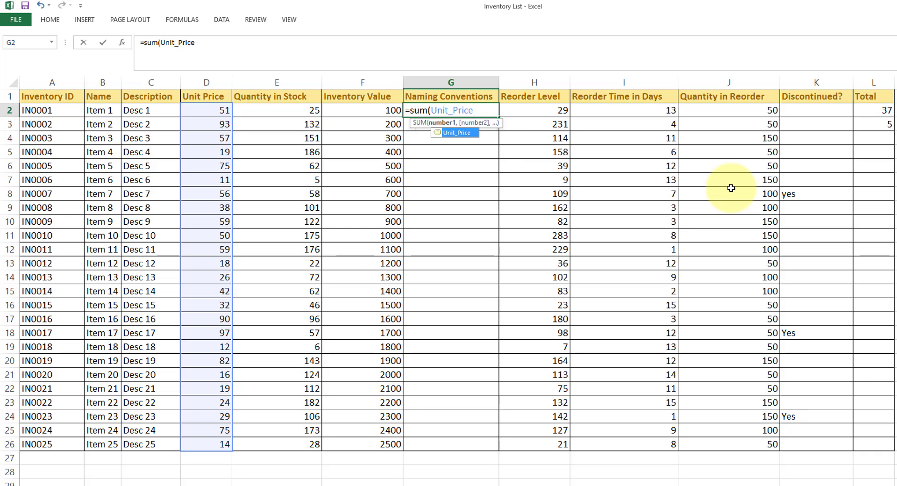
text(*)
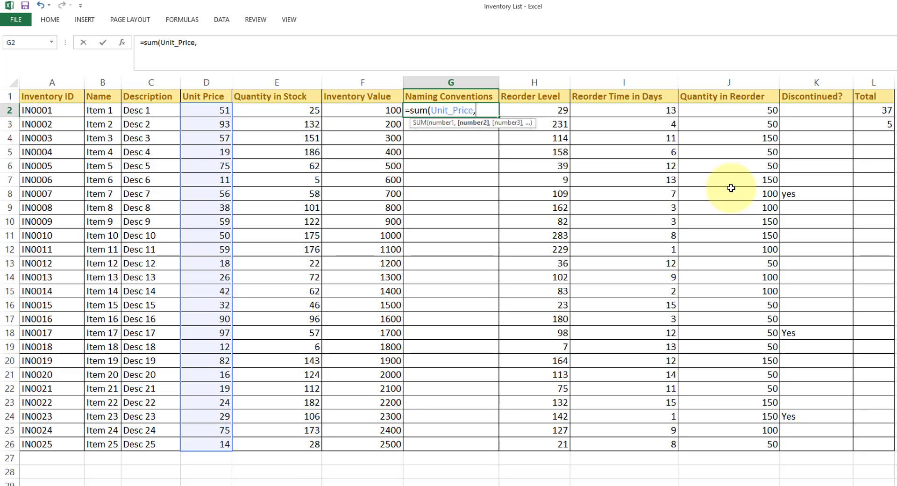
text(q)
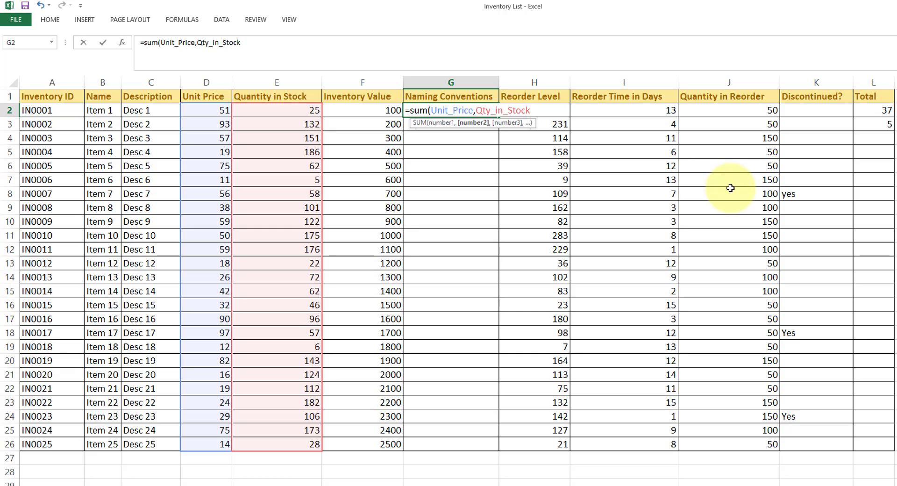
text())
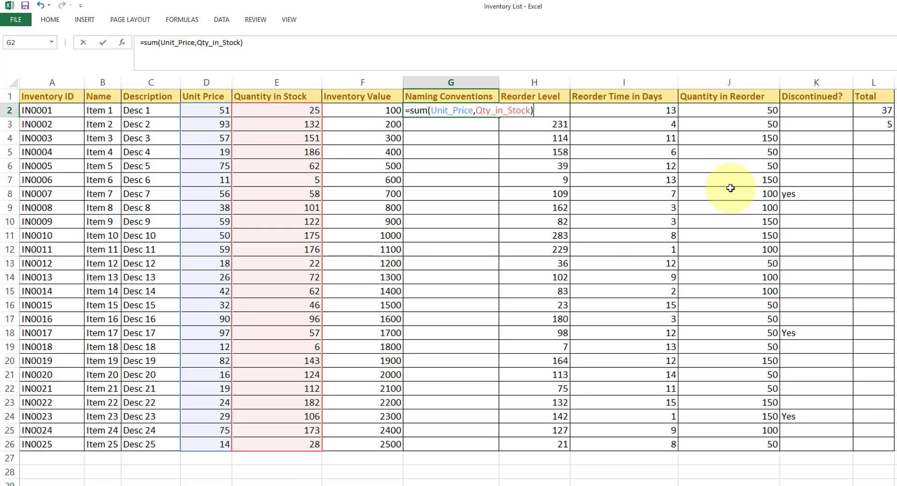
key(Return)
text(-)
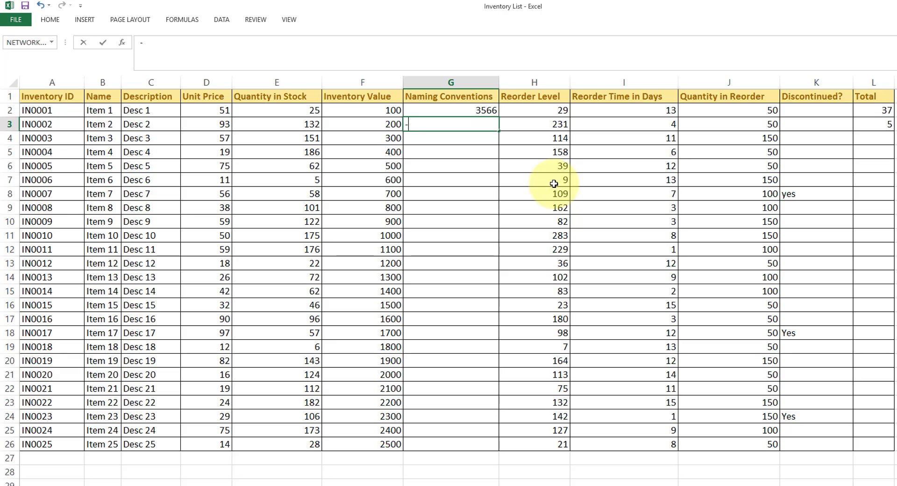
Step: Enter =SUM((Unit_Price*10),25) in G3 so it returns 955
text(=)
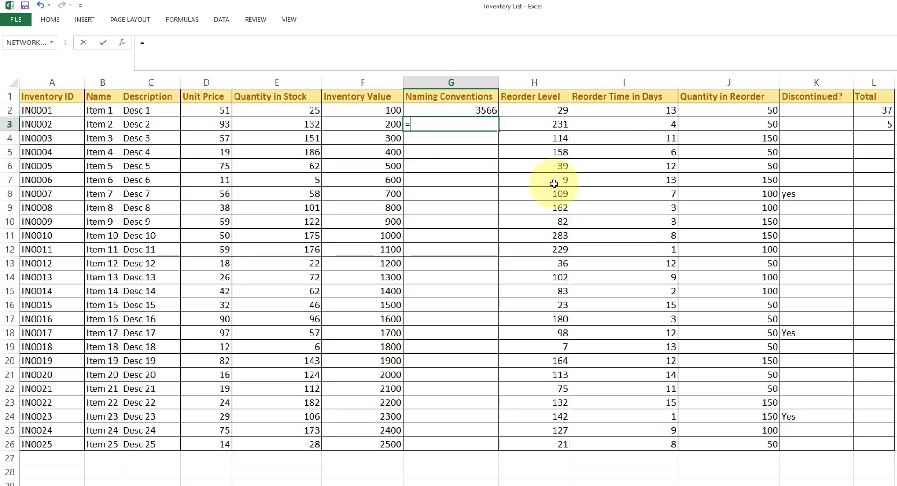
text(SUM()
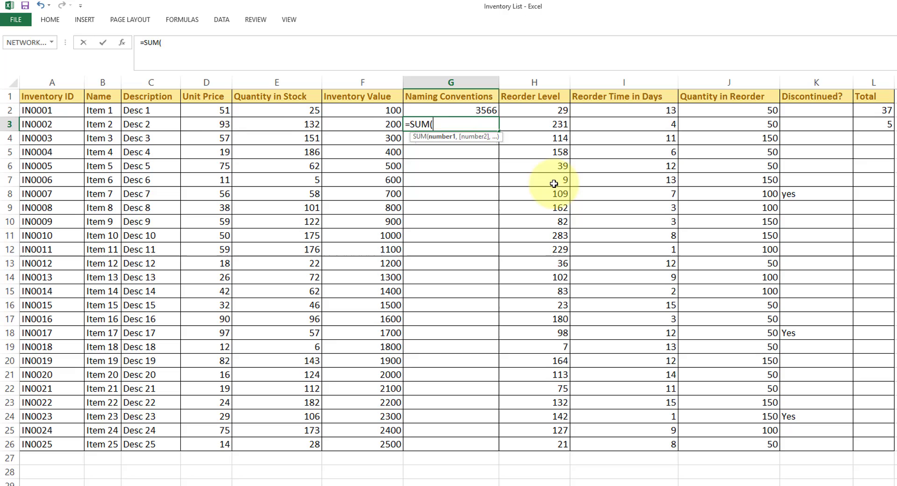
click(206, 124)
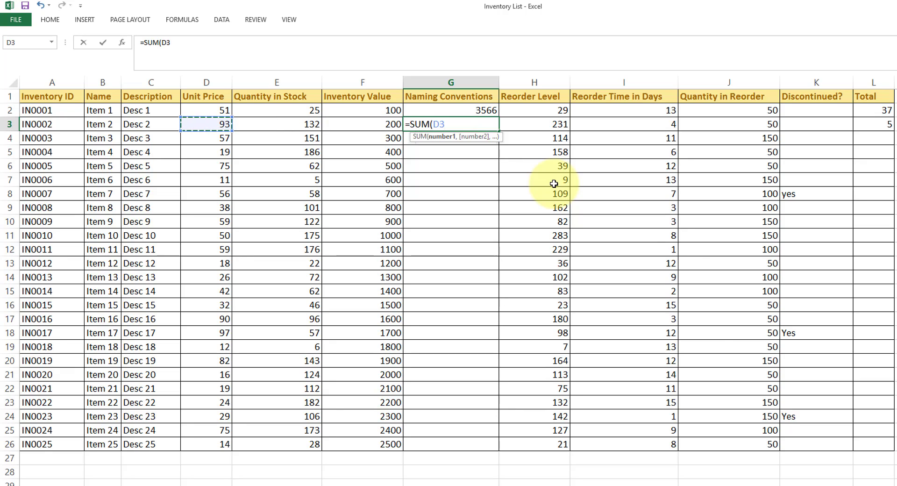
text(uni)
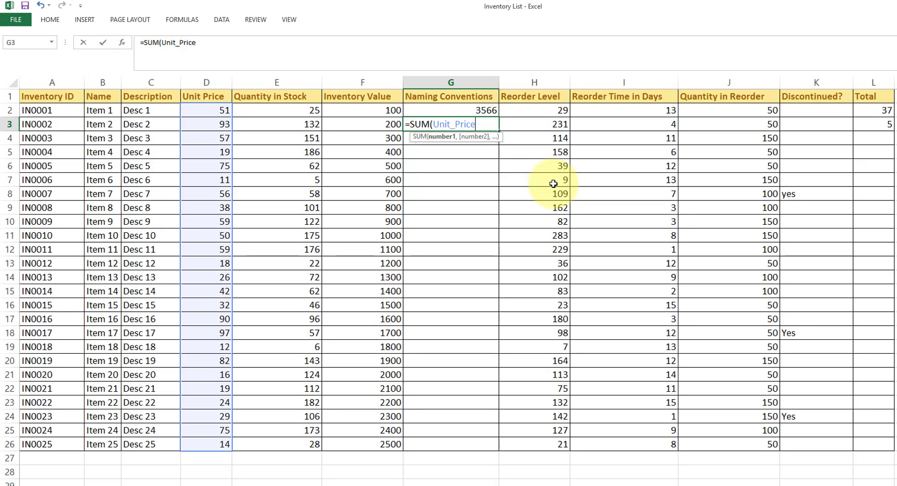
text(*)
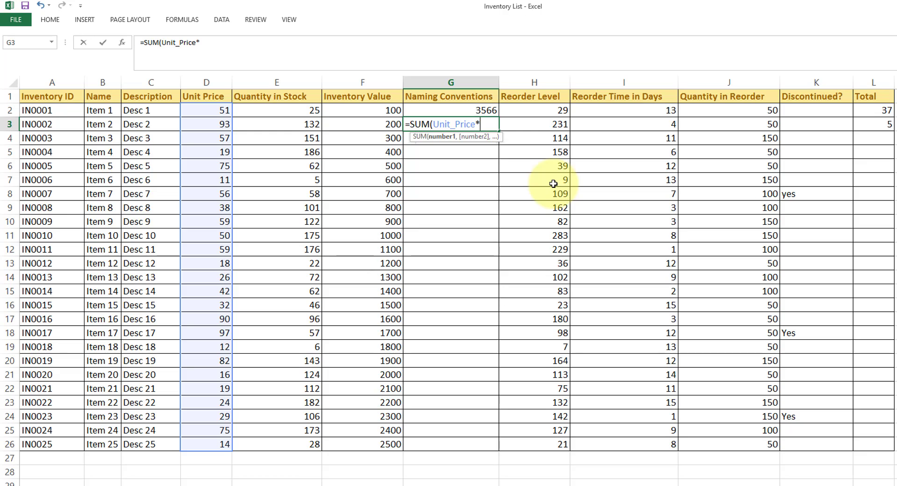
text(10)
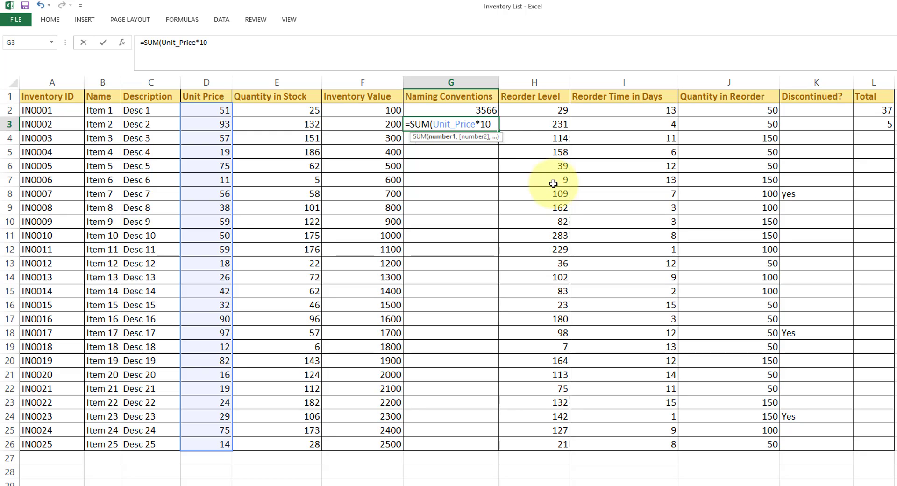
key(Return)
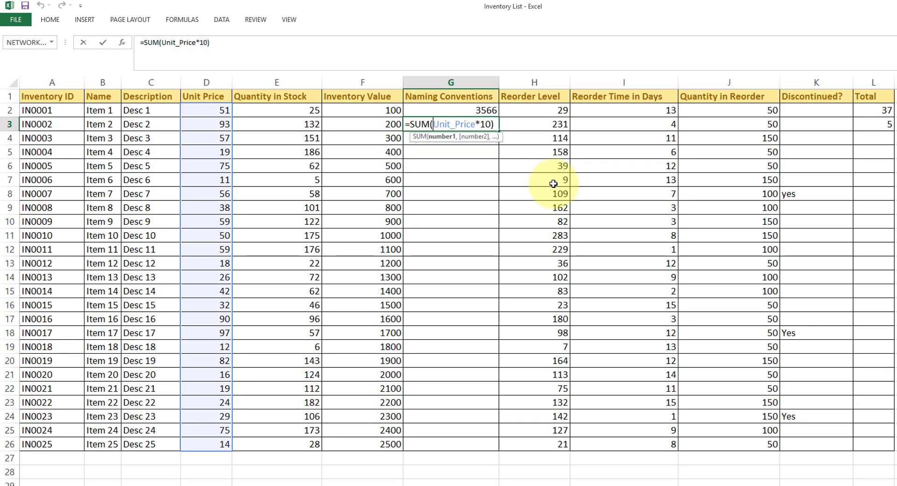
text(()
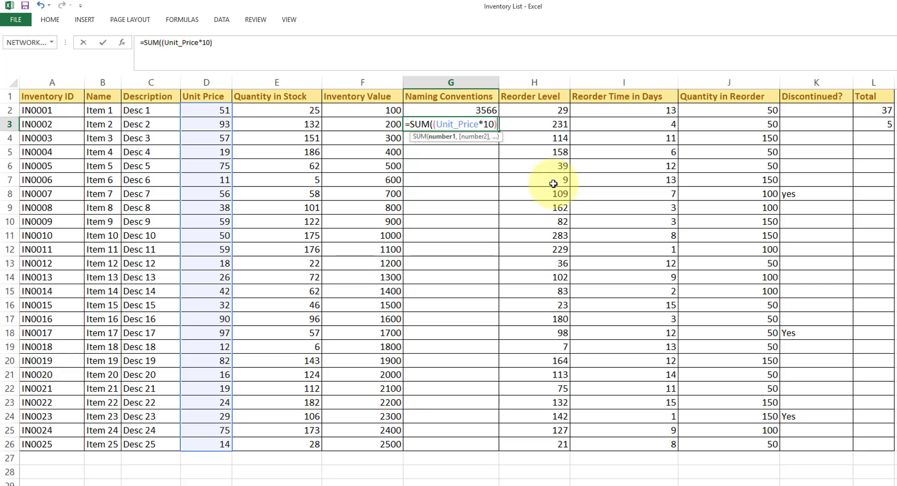
text(,)
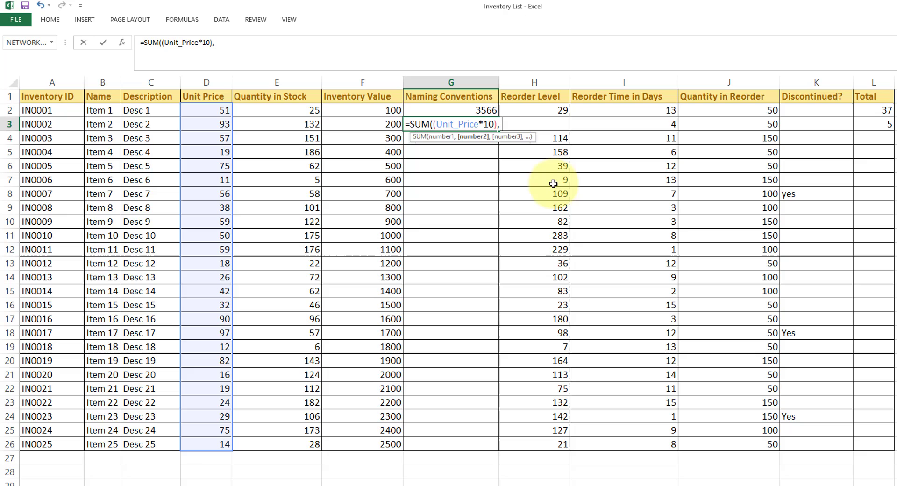
text(25))
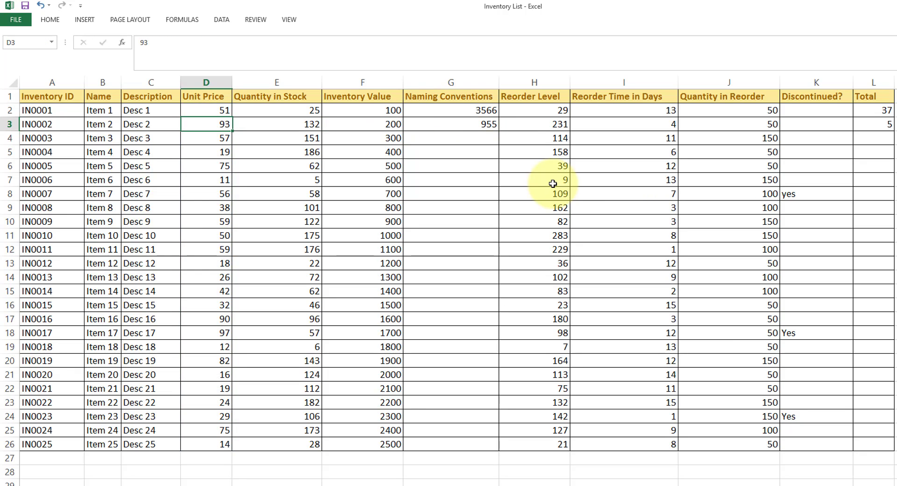
click(450, 125)
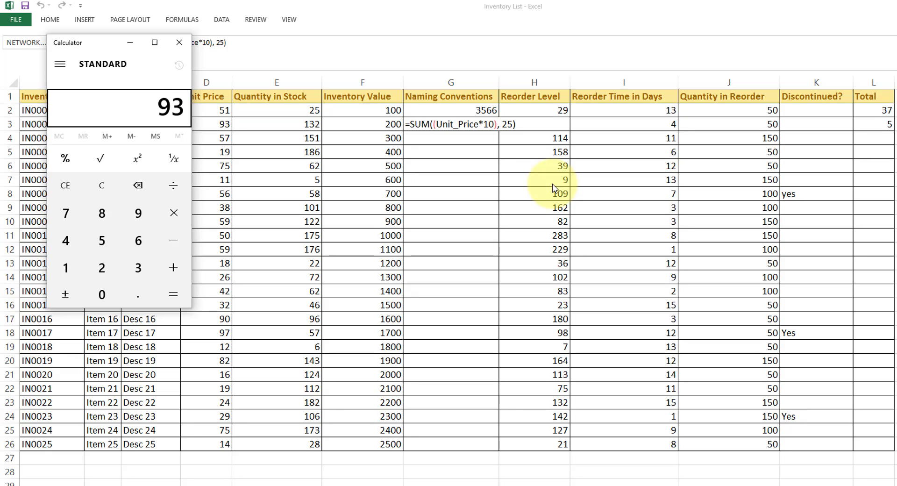
click(173, 267)
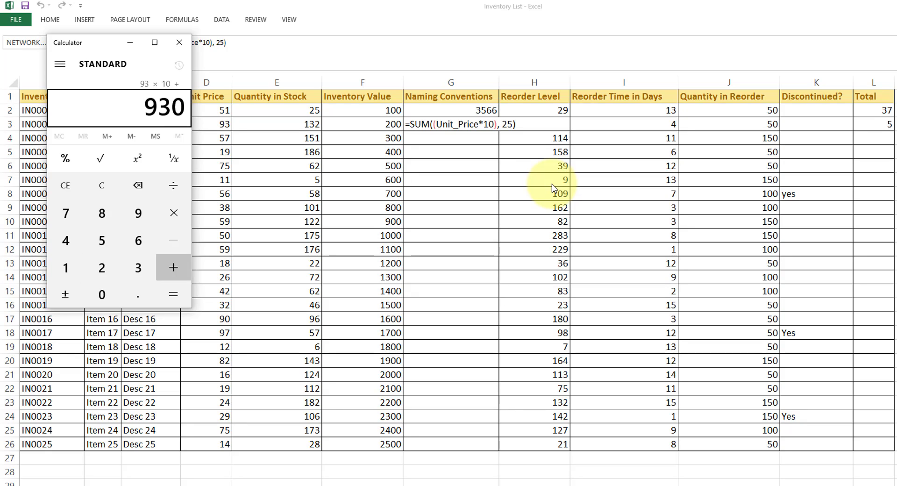
click(178, 43)
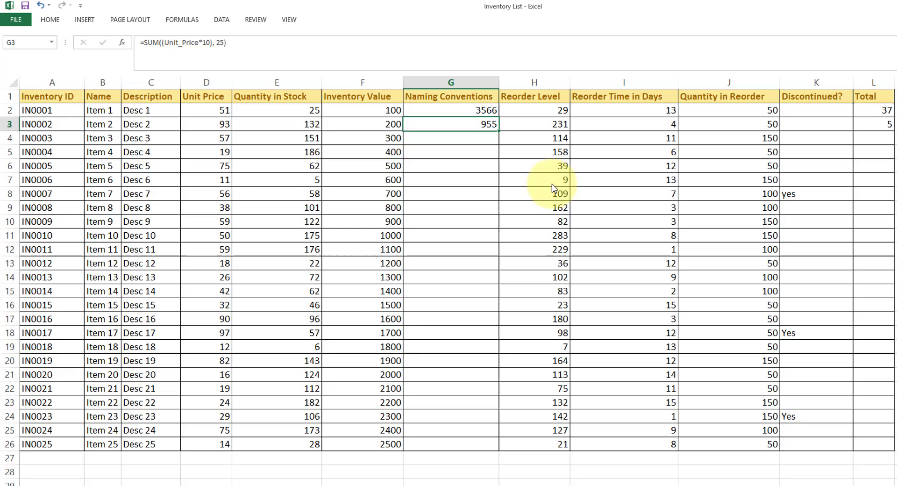
mouse_move(168, 57)
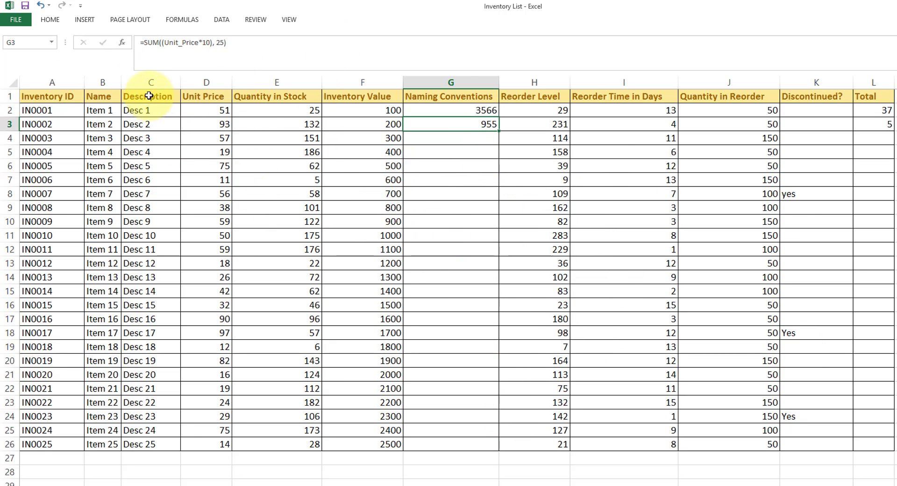
mouse_move(71, 38)
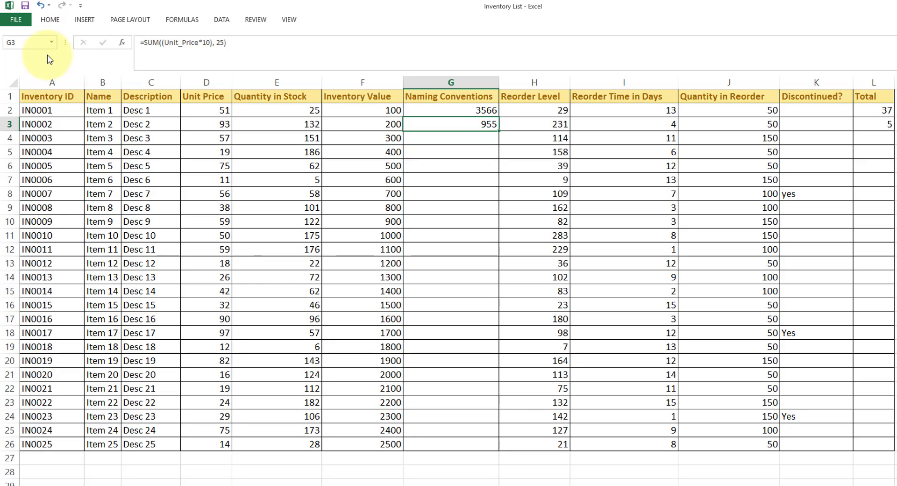
Step: From G4, use the Name Box to go to Unit_Price, then Qty_in_Stock
click(450, 138)
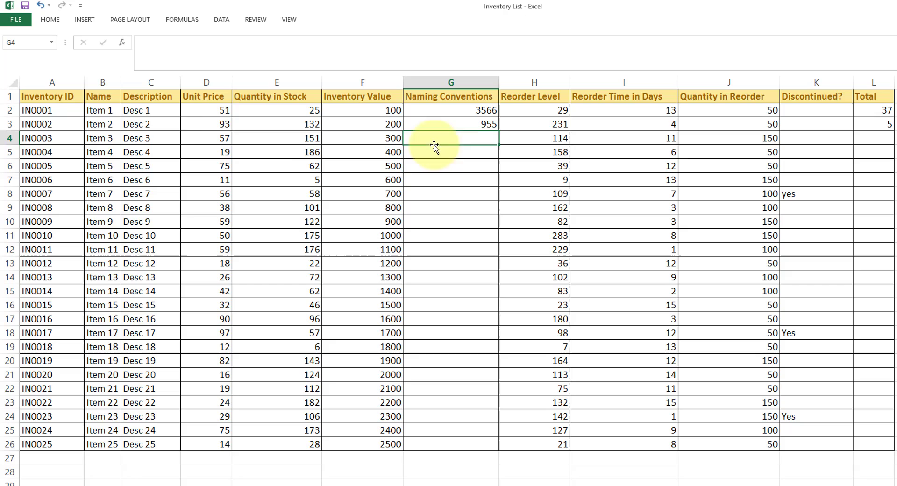
click(23, 41)
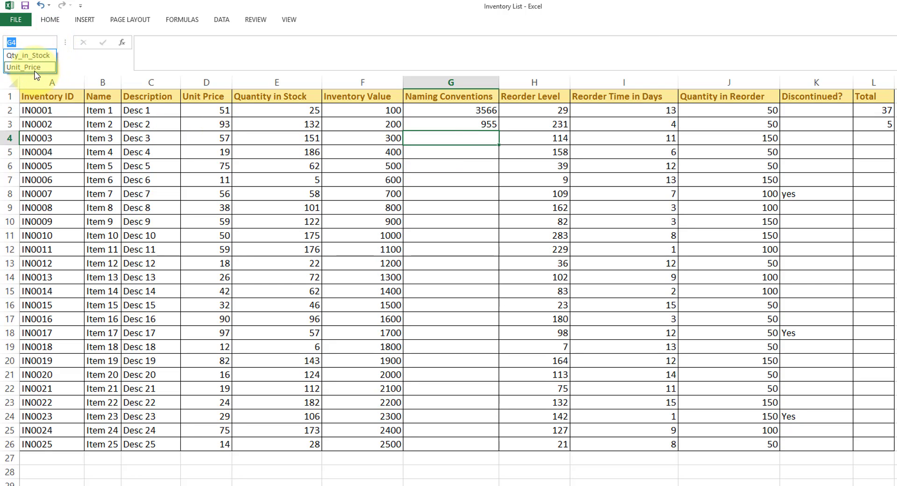
click(29, 66)
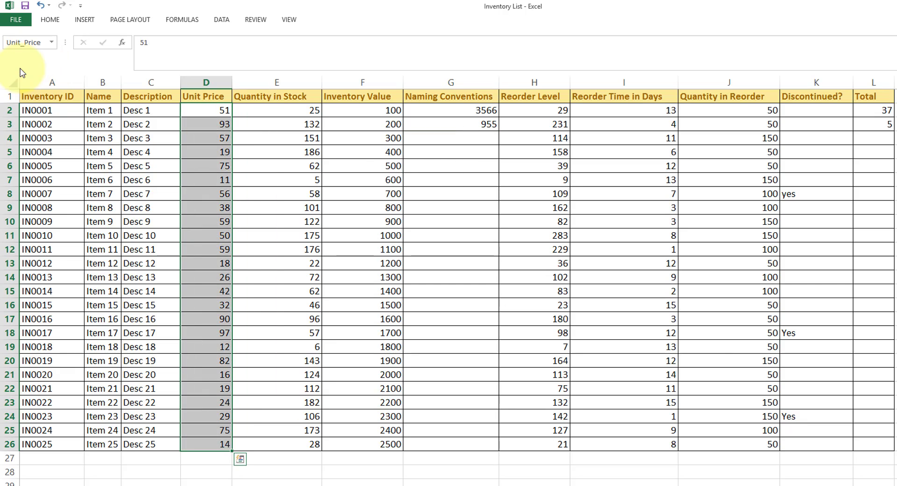
click(51, 41)
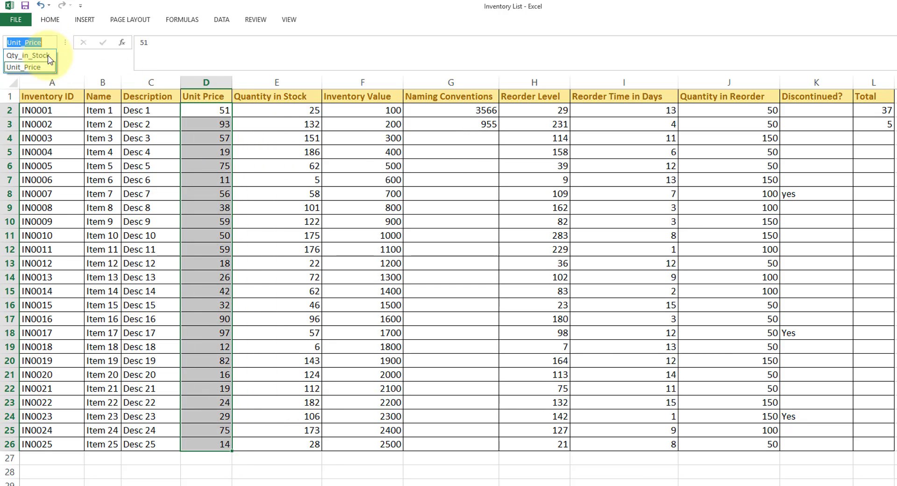
click(26, 56)
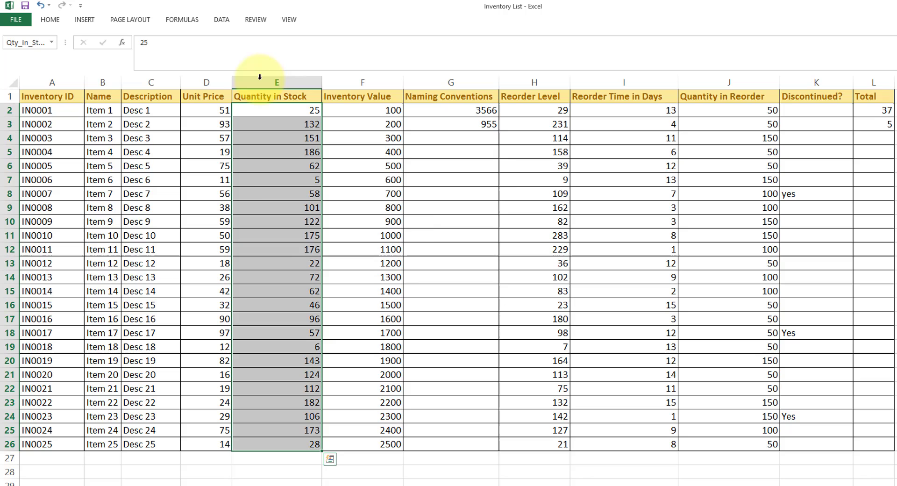